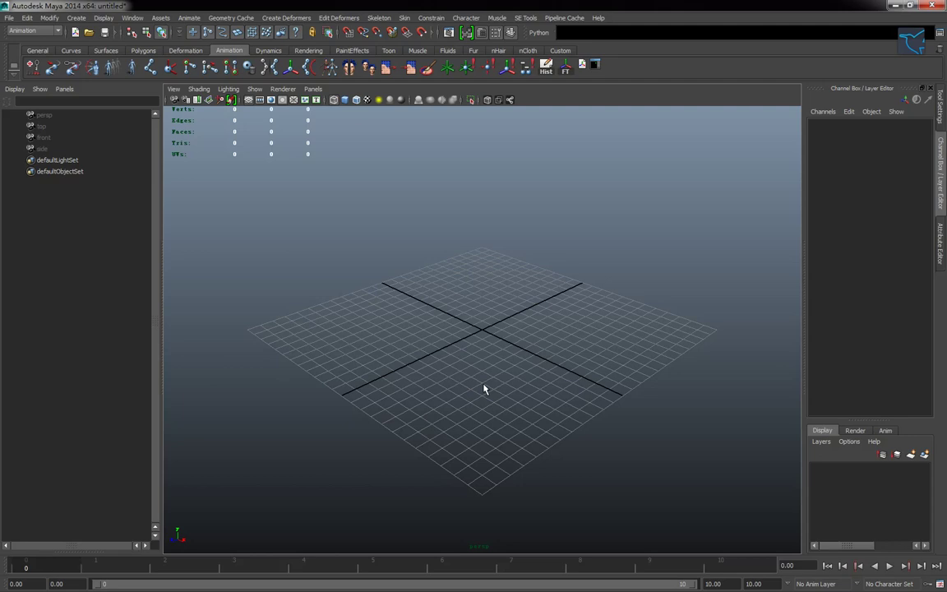
mouse_move(433, 381)
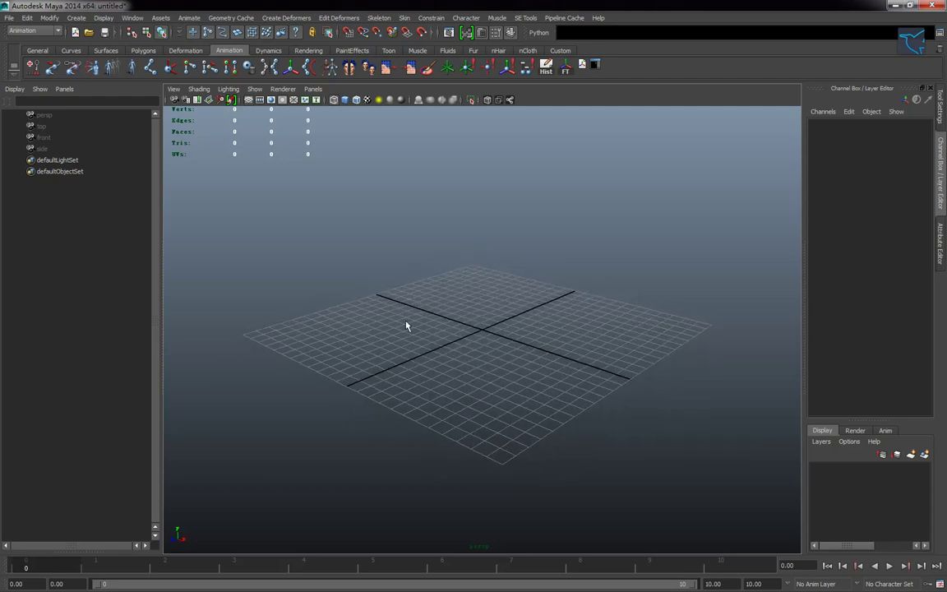
mouse_move(390, 322)
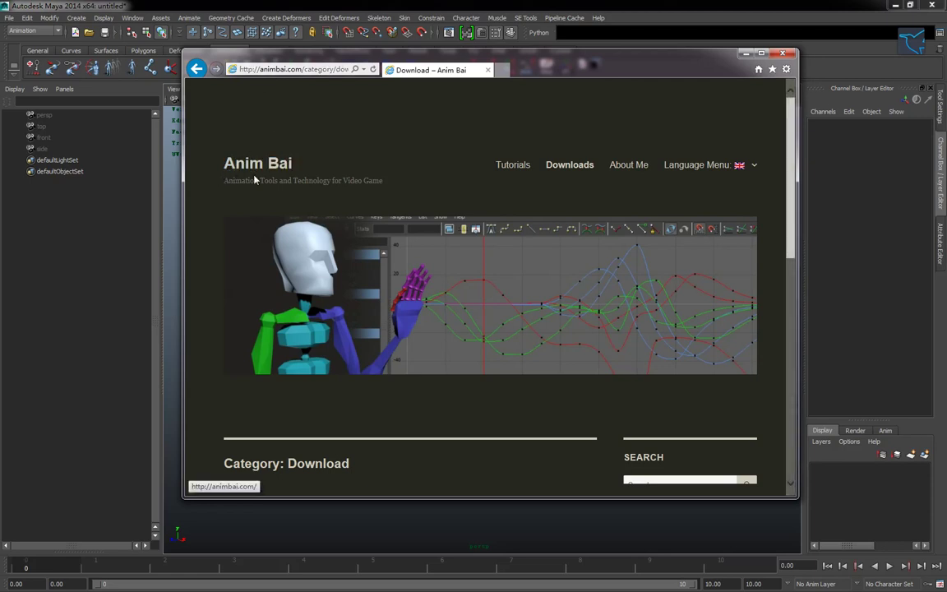
mouse_move(544, 205)
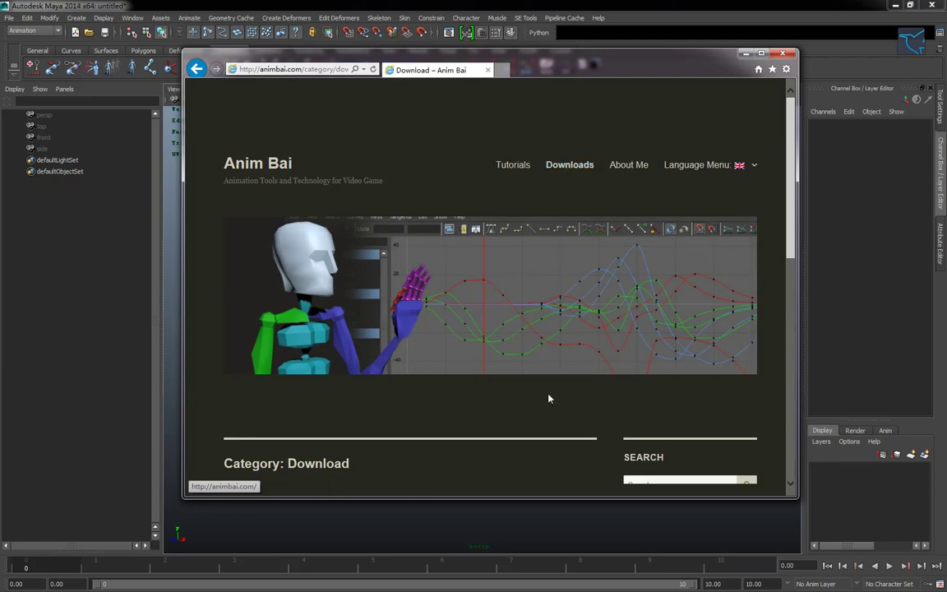
Scroll to the SkinTools Download post on animbai.com, then minimize Internet Explorer
scroll(down, 3)
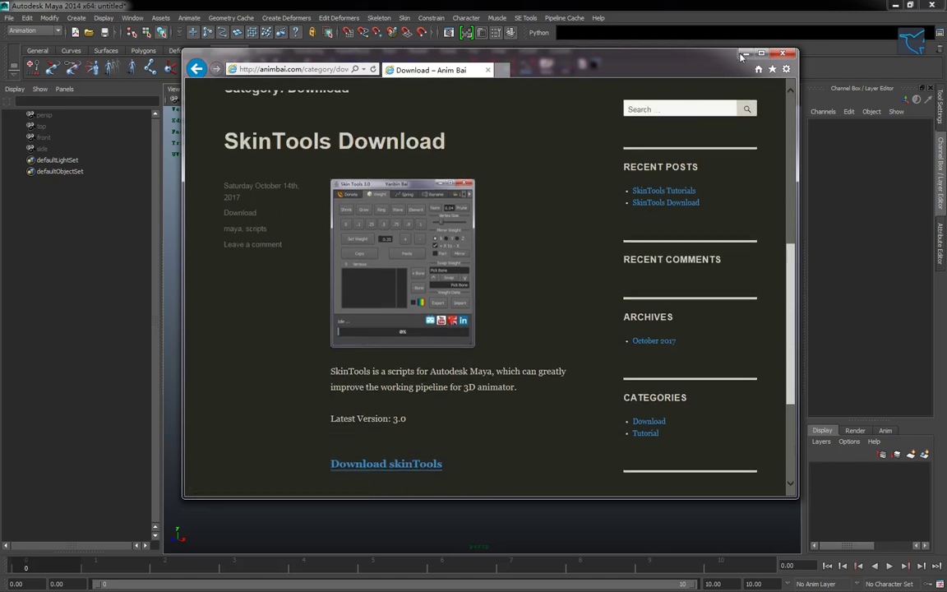
click(792, 50)
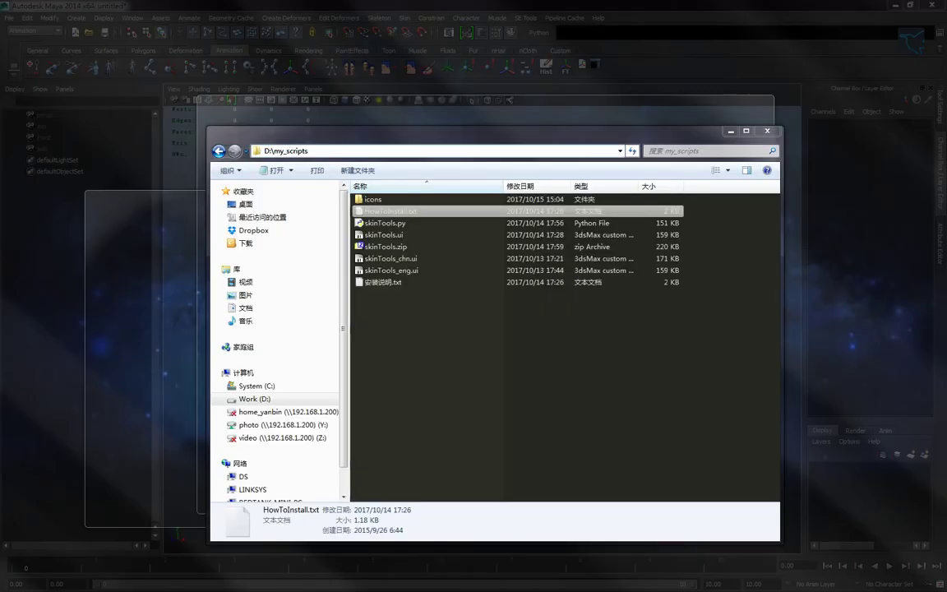
Delete every file in D:\my_scripts except skinTools.zip
click(383, 235)
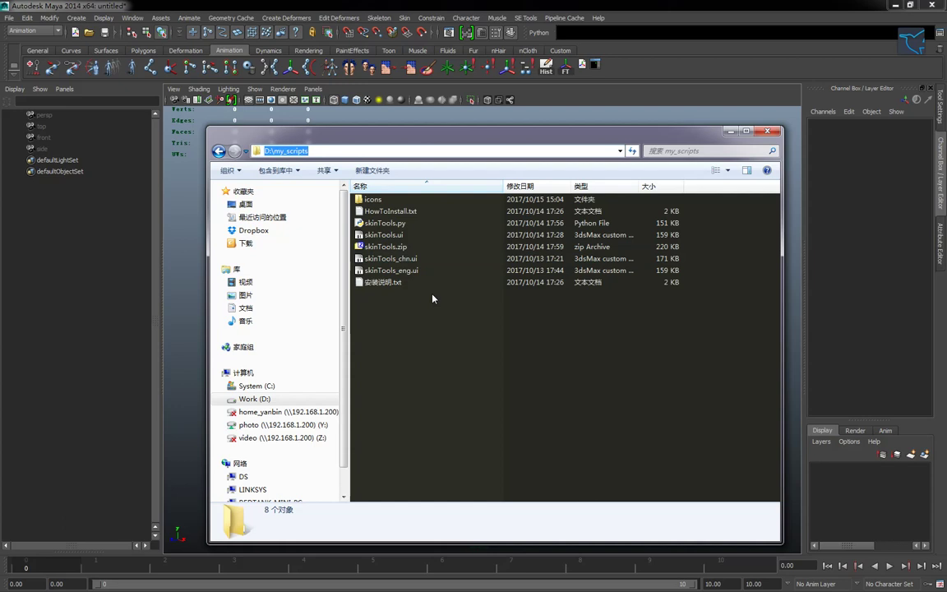
click(384, 247)
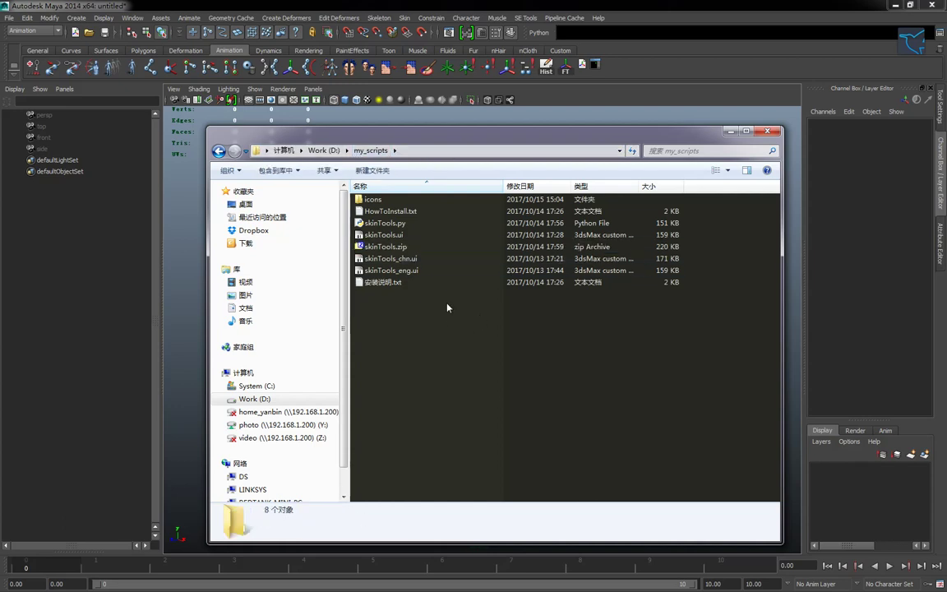
click(387, 246)
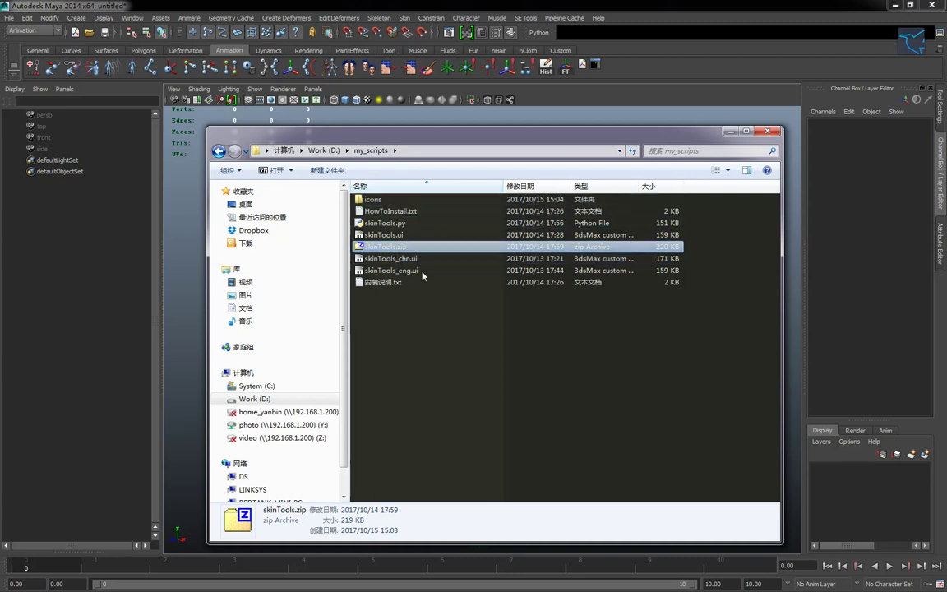
key(ctrl+a)
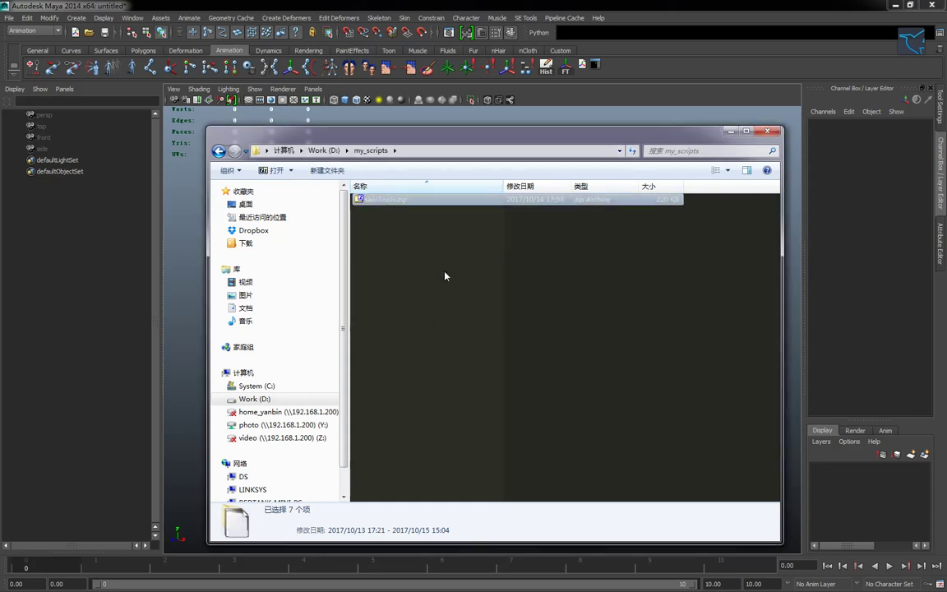
Extract skinTools.zip in place with 7-Zip Extract Here, then select HowToInstall.txt
right_click(378, 199)
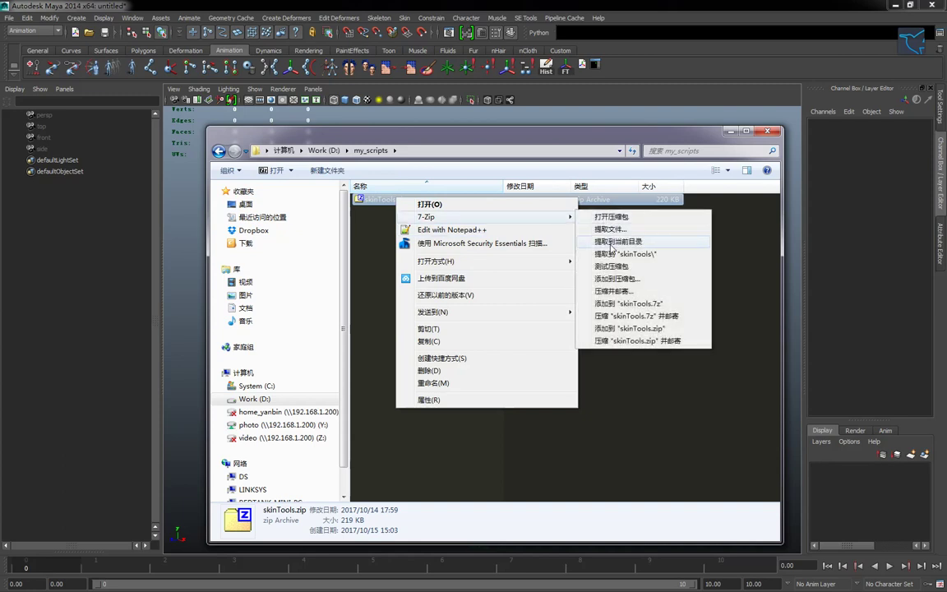
click(620, 241)
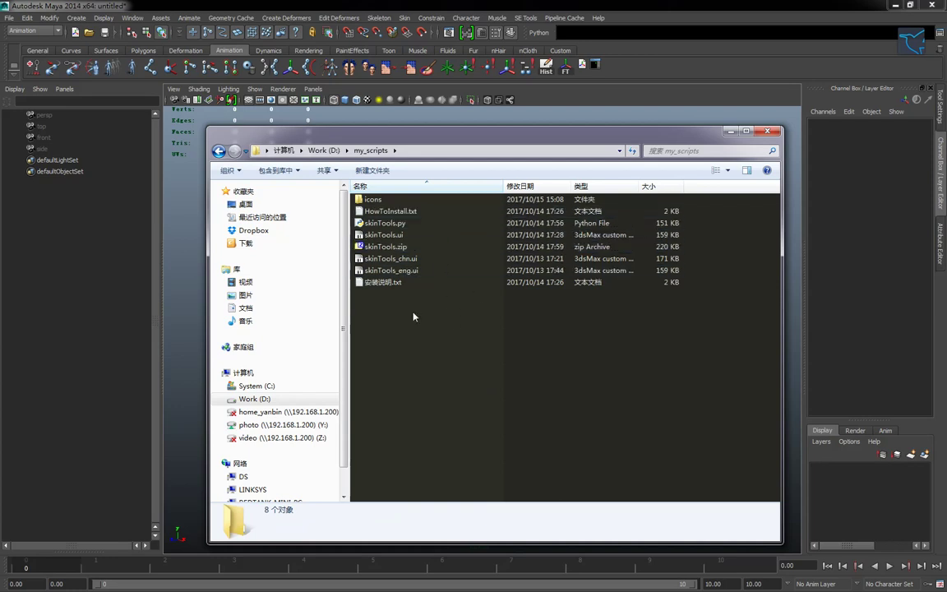
click(391, 212)
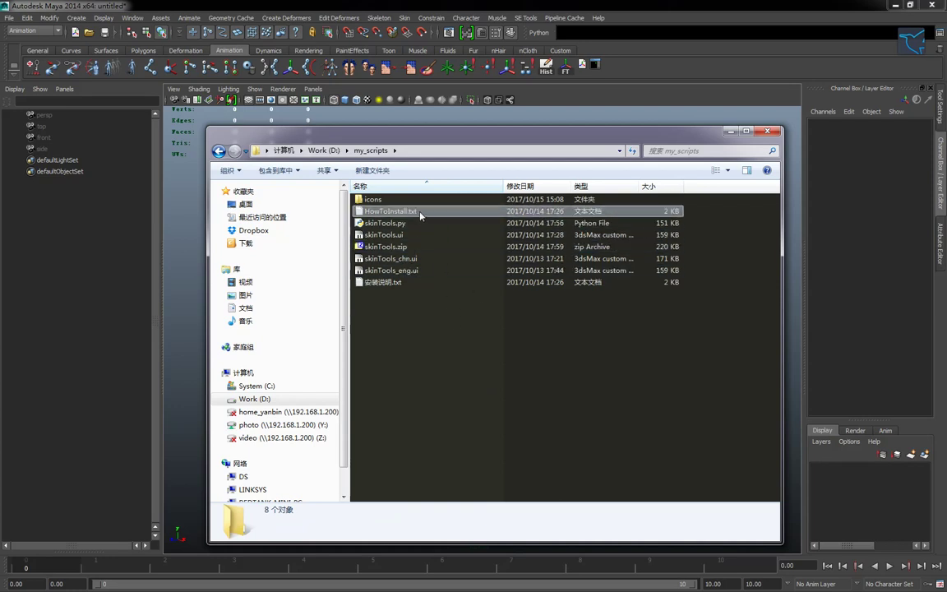
click(388, 212)
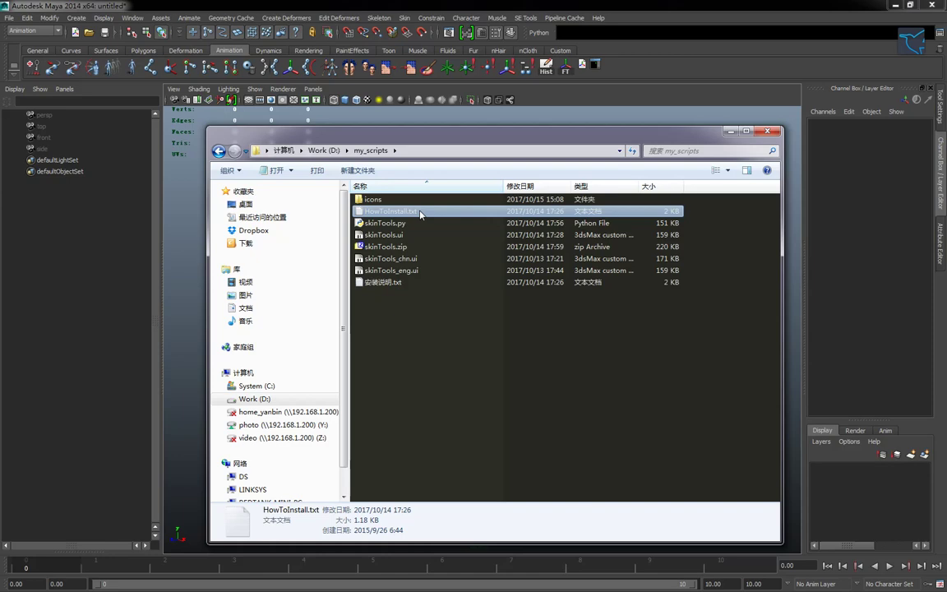
Open HowToInstall.txt in Notepad to read the skinTools install steps
double_click(389, 211)
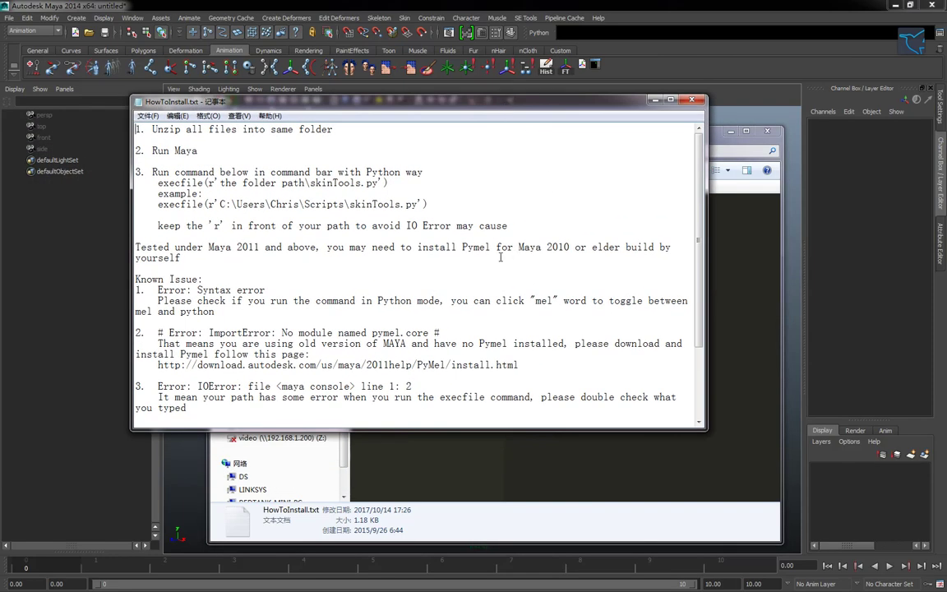
mouse_move(251, 193)
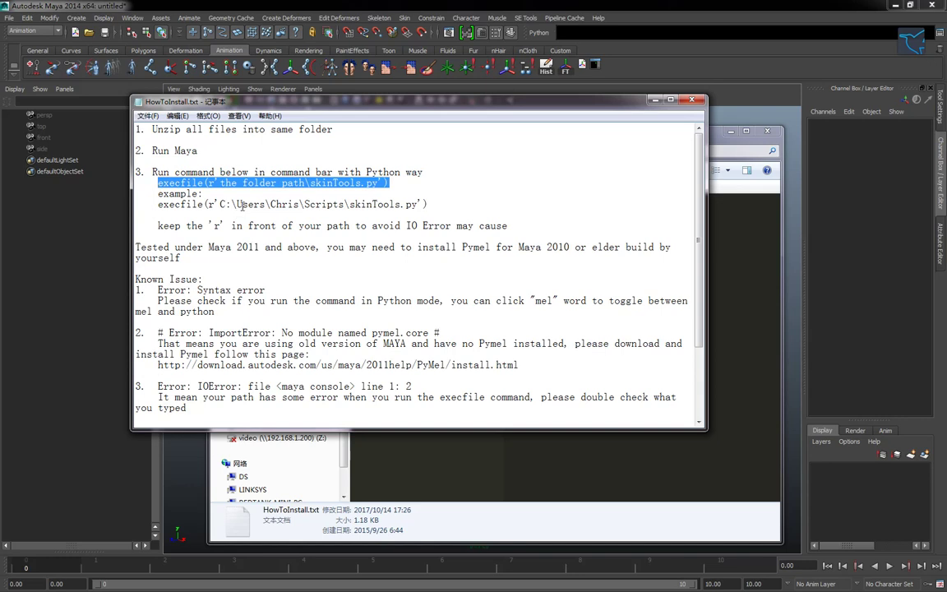
mouse_move(658, 72)
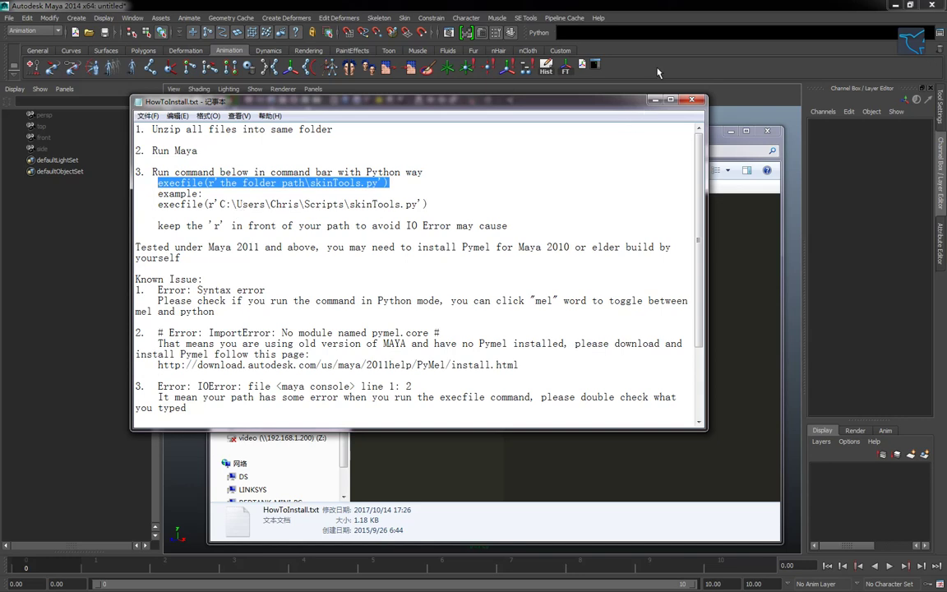
Bring Maya to the front and open the Script Editor from the status line
click(691, 99)
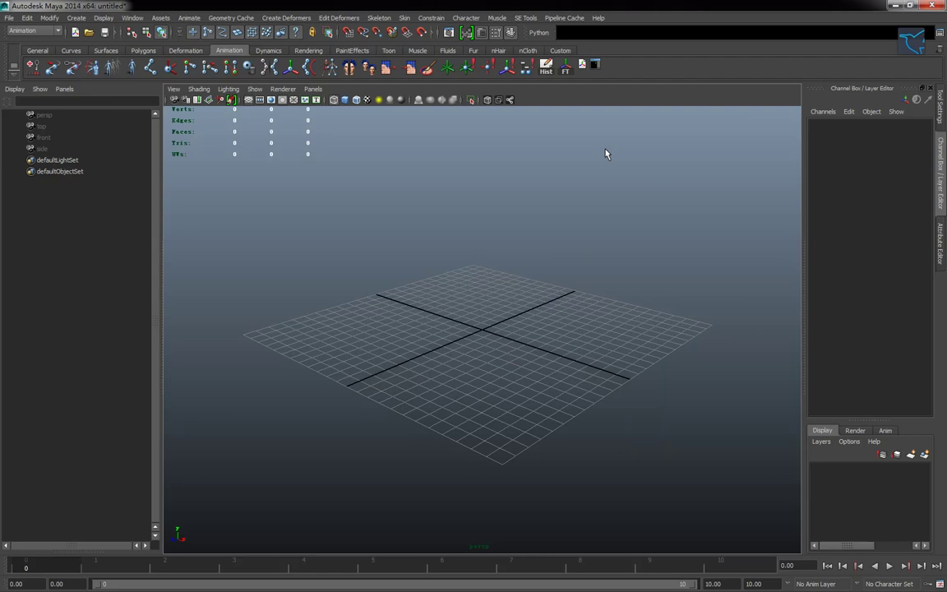
mouse_move(599, 34)
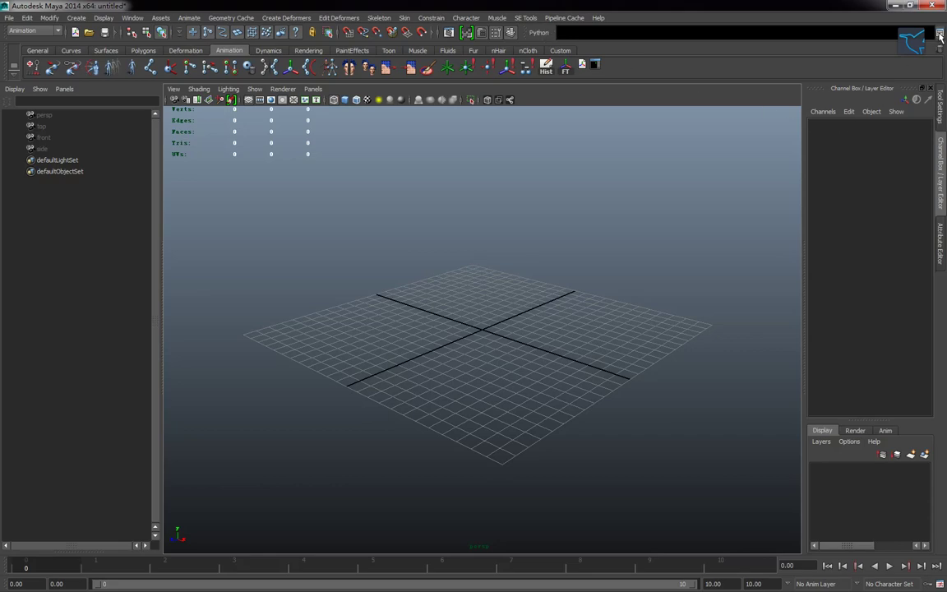
click(940, 35)
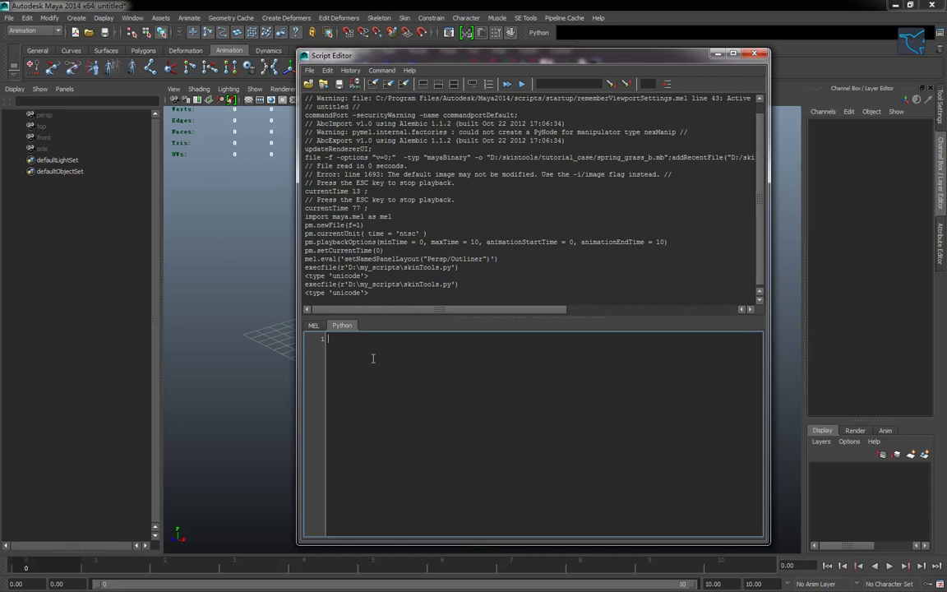
Enter execfile(r'D:\my_scripts\skinTools.py') in the Python tab and select the line
text(execfile(r'the folder path\skinTools.py'))
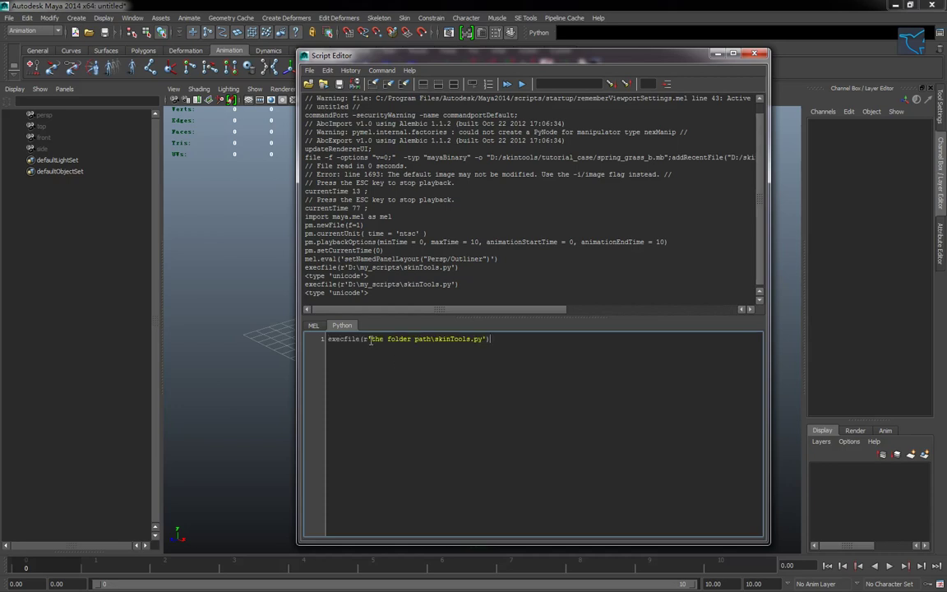
drag(372, 339, 430, 339)
text(D:\my_scripts)
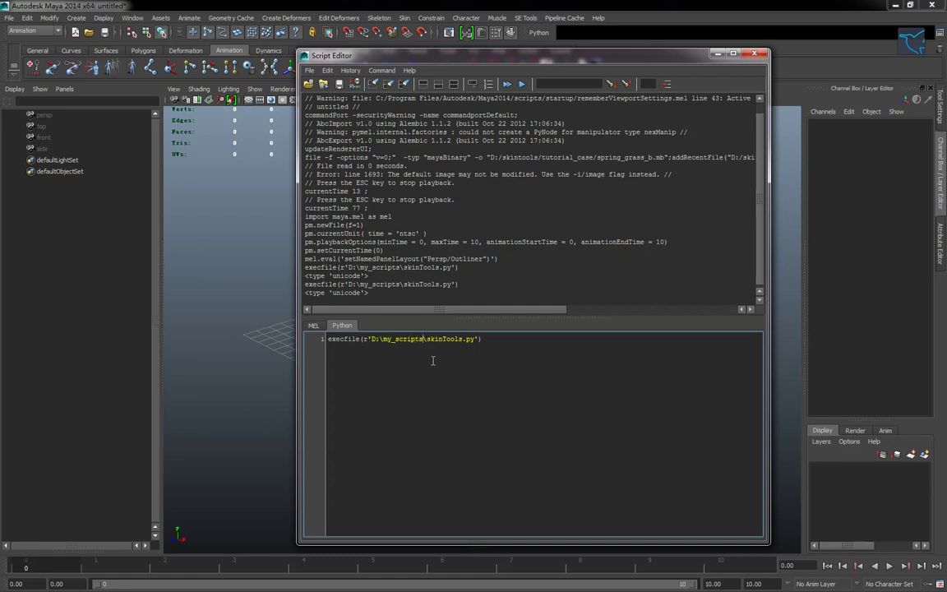
click(489, 339)
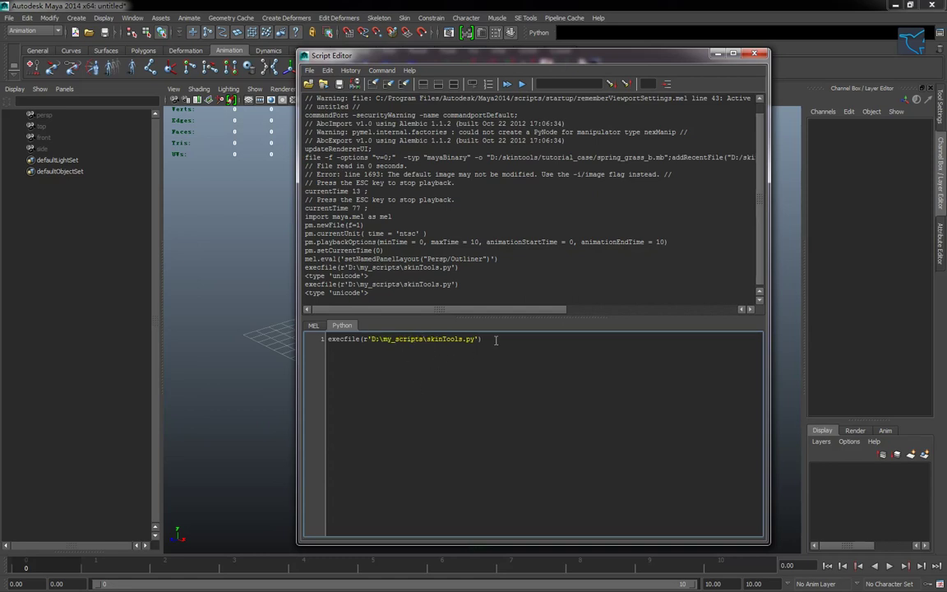
triple_click(403, 339)
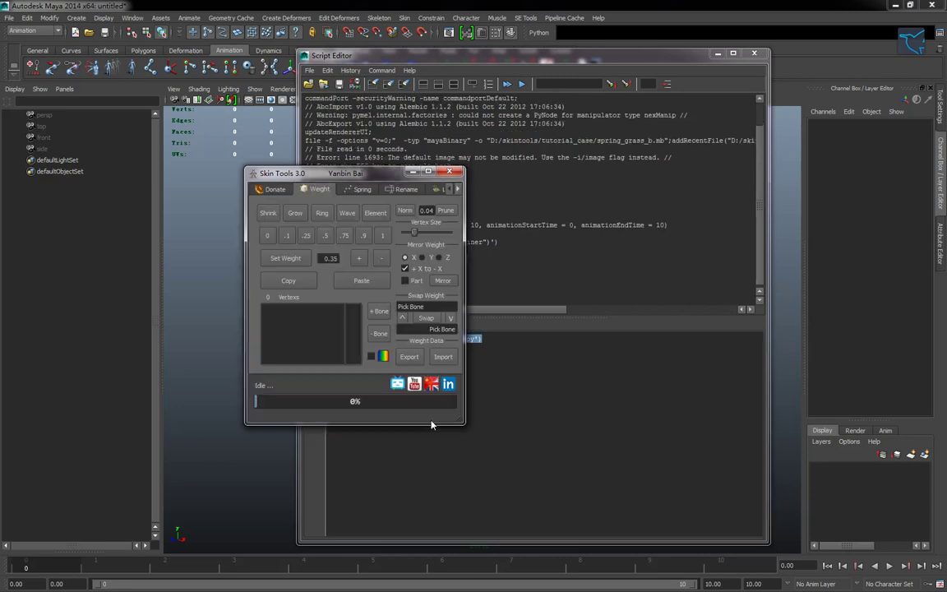
mouse_move(713, 61)
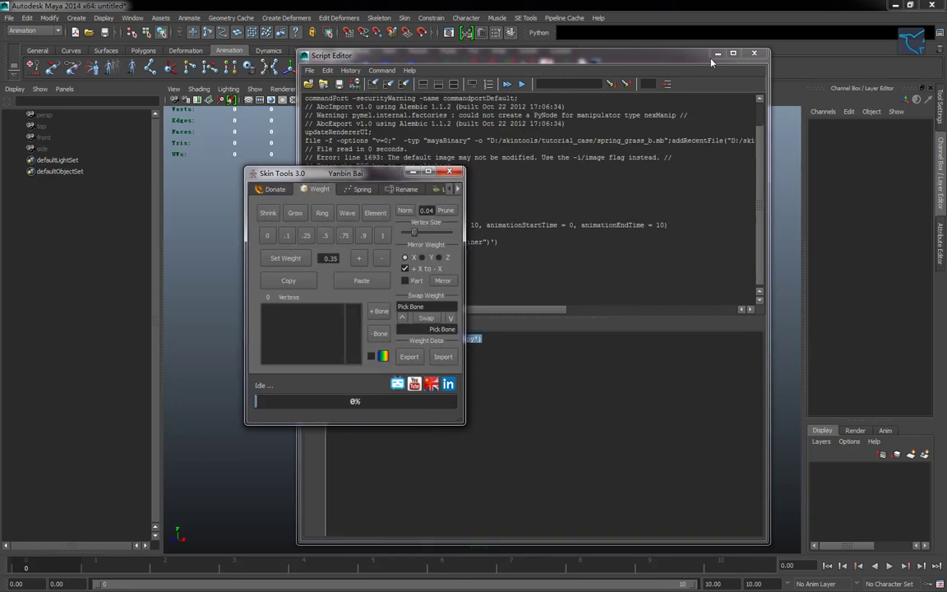
Minimize the Script Editor, raise Skin Tools, and browse Rename, Donate, then Weight tabs
click(763, 51)
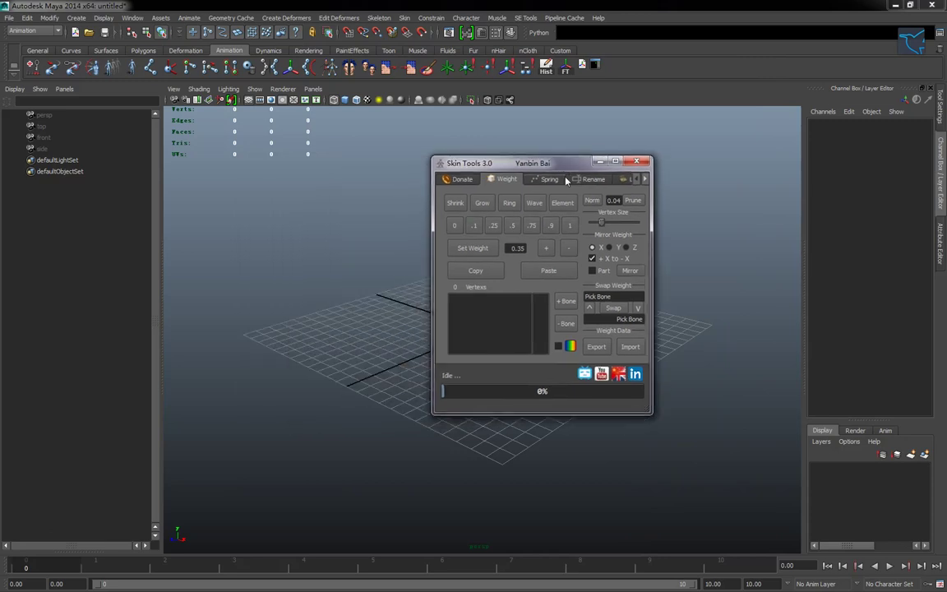
drag(566, 162, 567, 150)
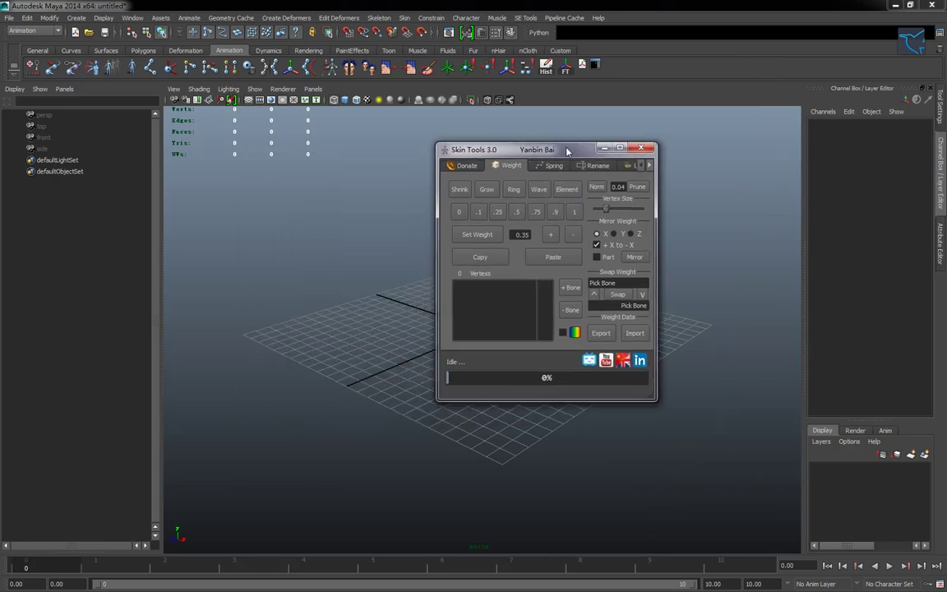
click(599, 166)
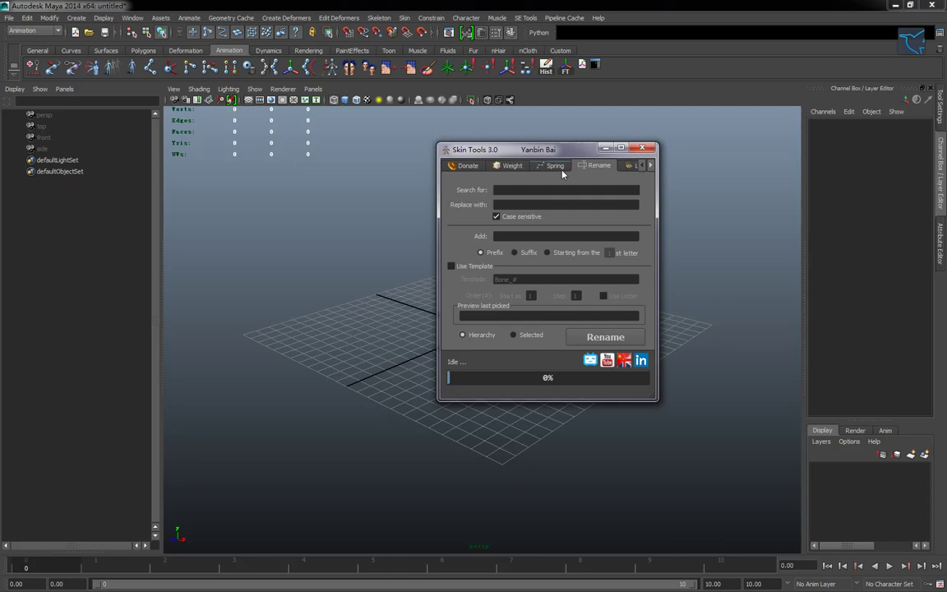
click(467, 165)
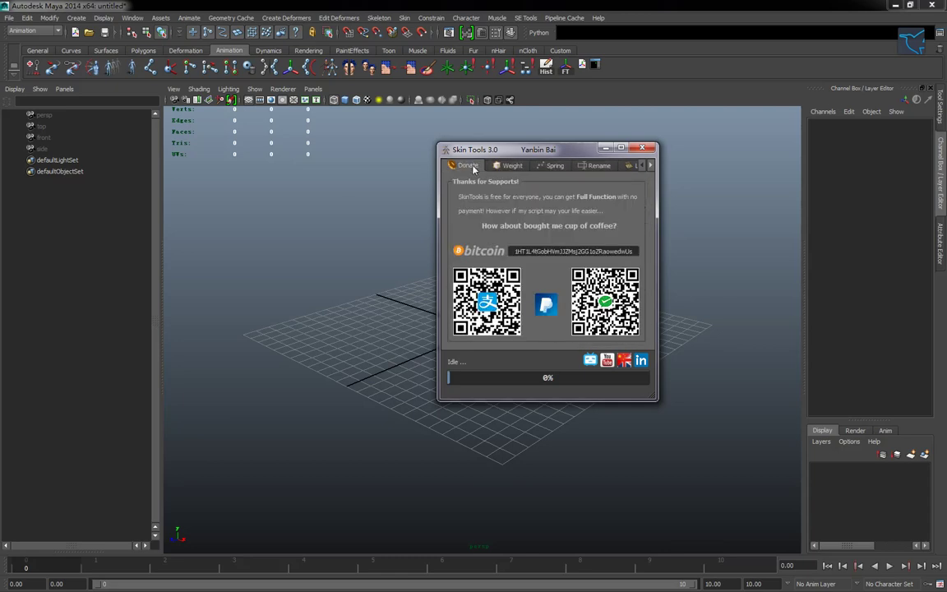
click(508, 165)
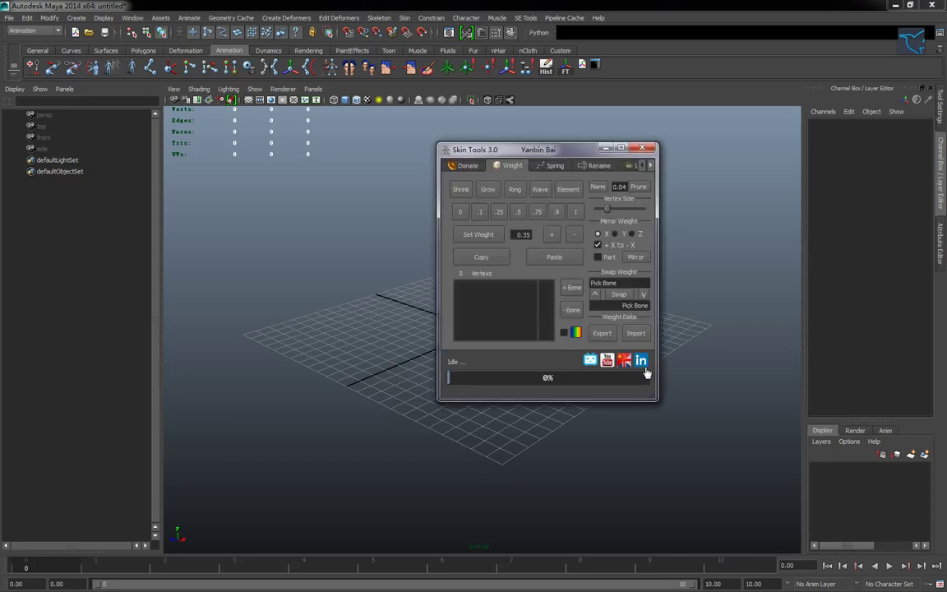
mouse_move(606, 360)
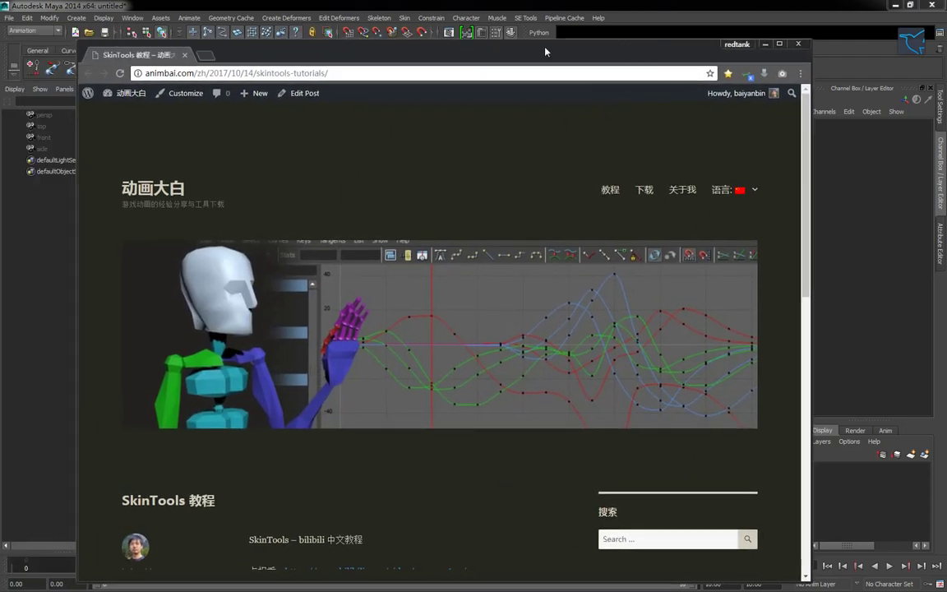
Switch the animbai.com tutorials page to English, browse its videos, then minimize the browser
scroll(down, 3)
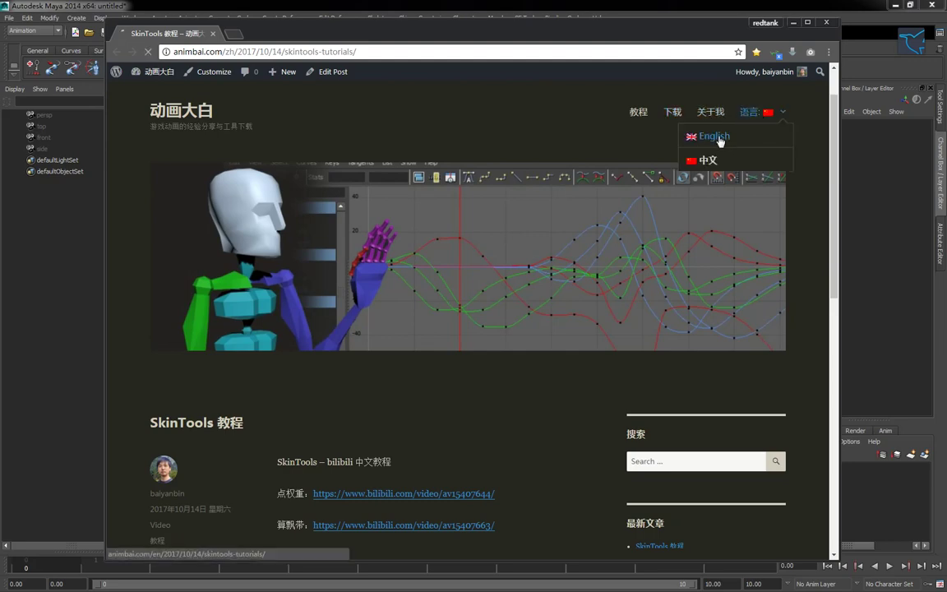
click(713, 135)
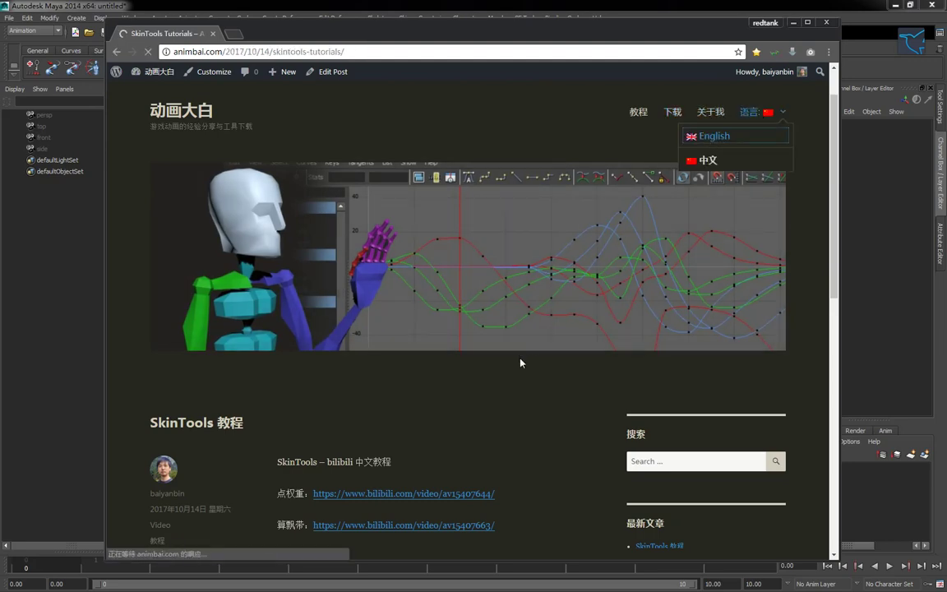
click(714, 136)
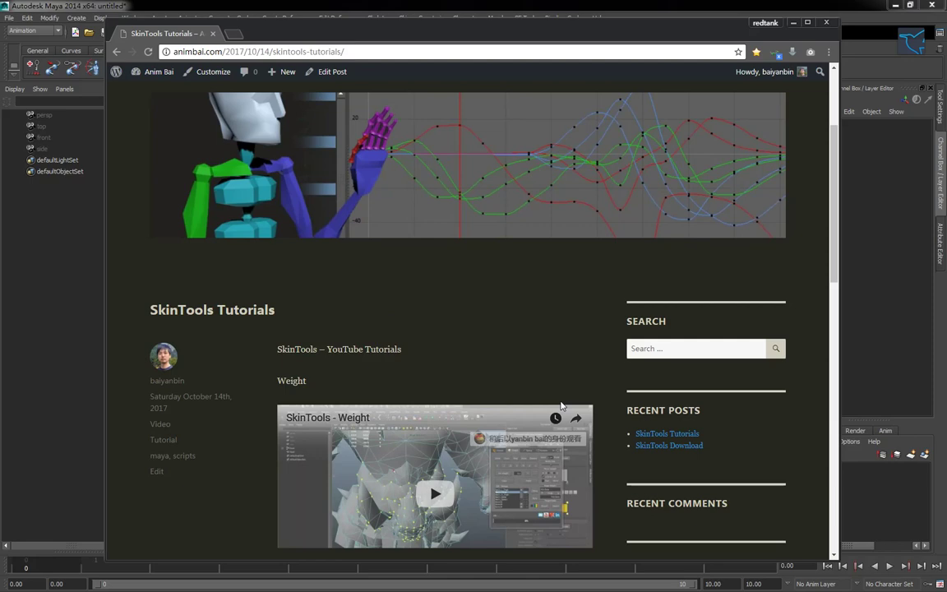
scroll(down, 3)
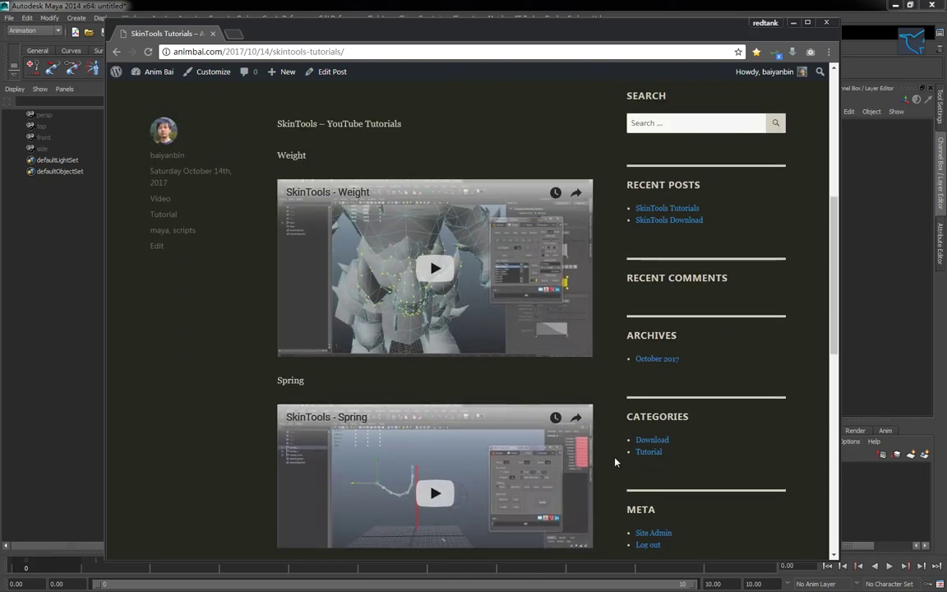
scroll(up, 3)
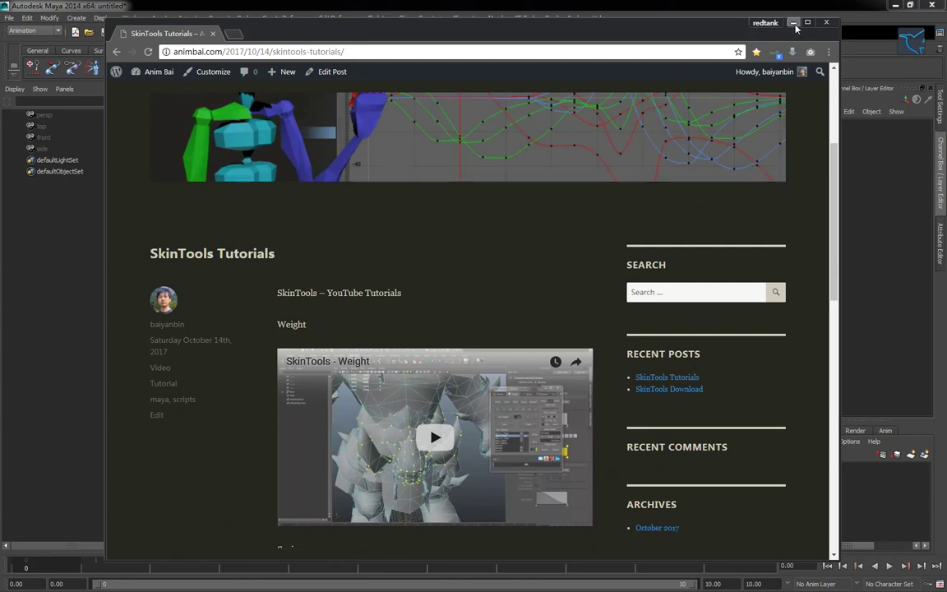
click(791, 23)
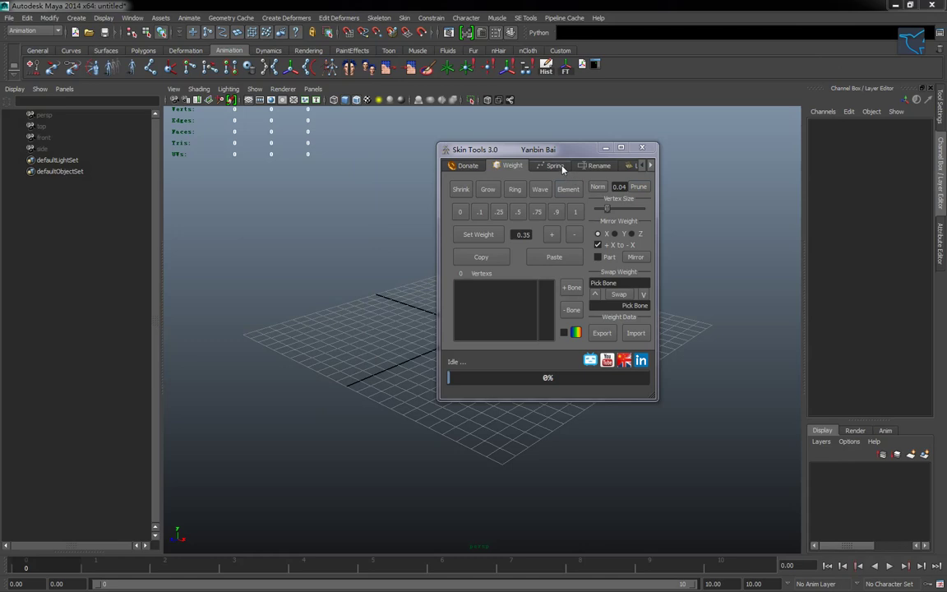
Show the Skin Tools Spring page with its spring, twist and collision settings
click(553, 165)
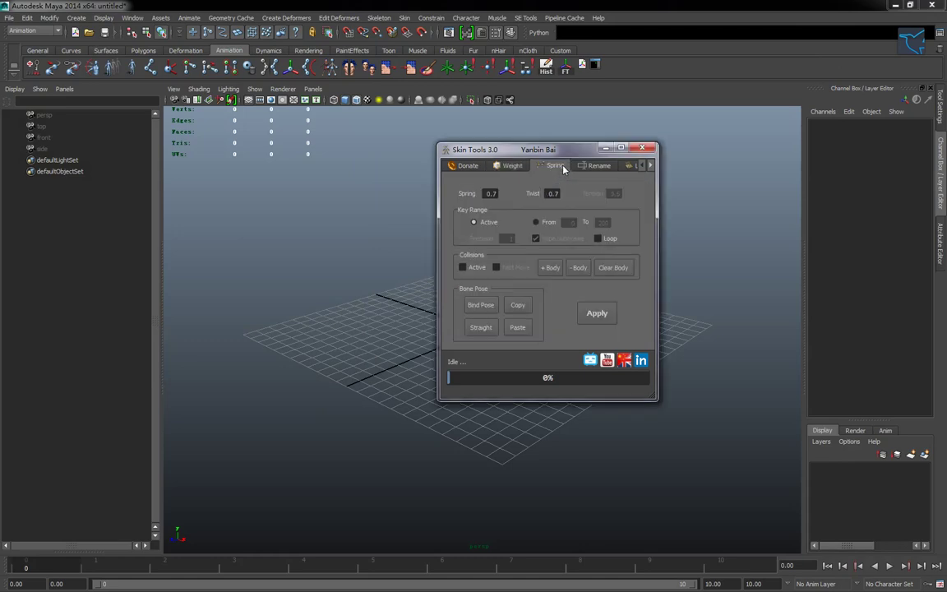
mouse_move(534, 193)
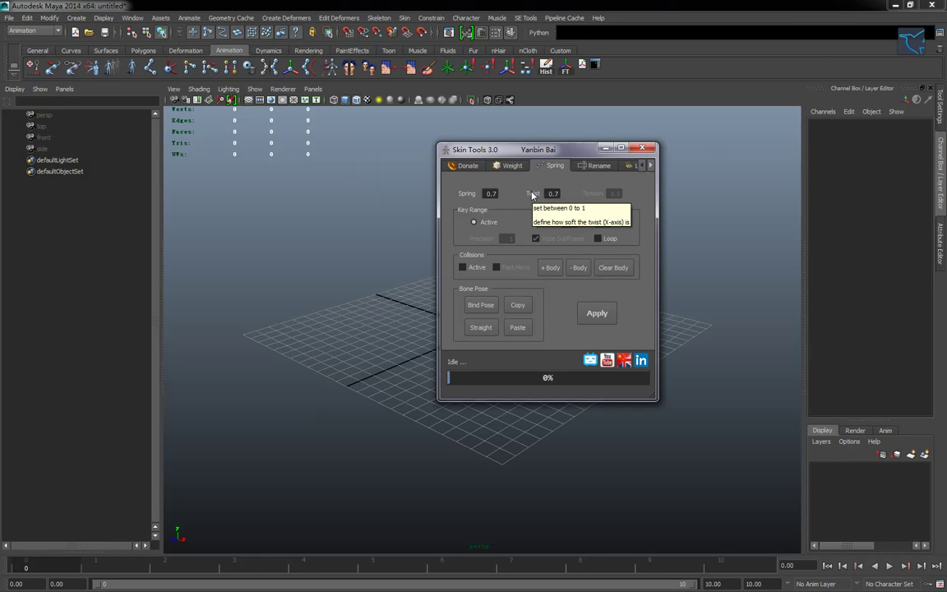
mouse_move(470, 195)
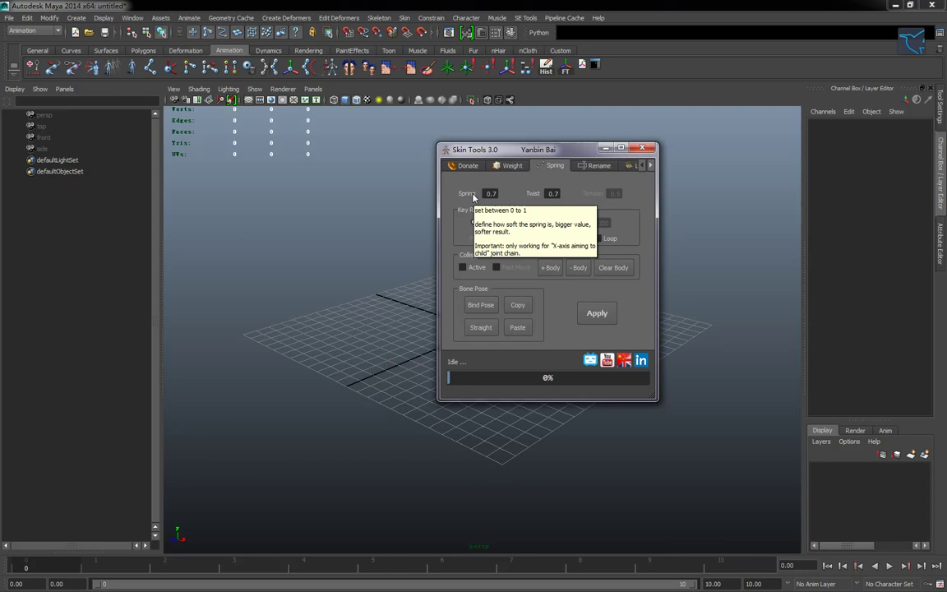
mouse_move(477, 267)
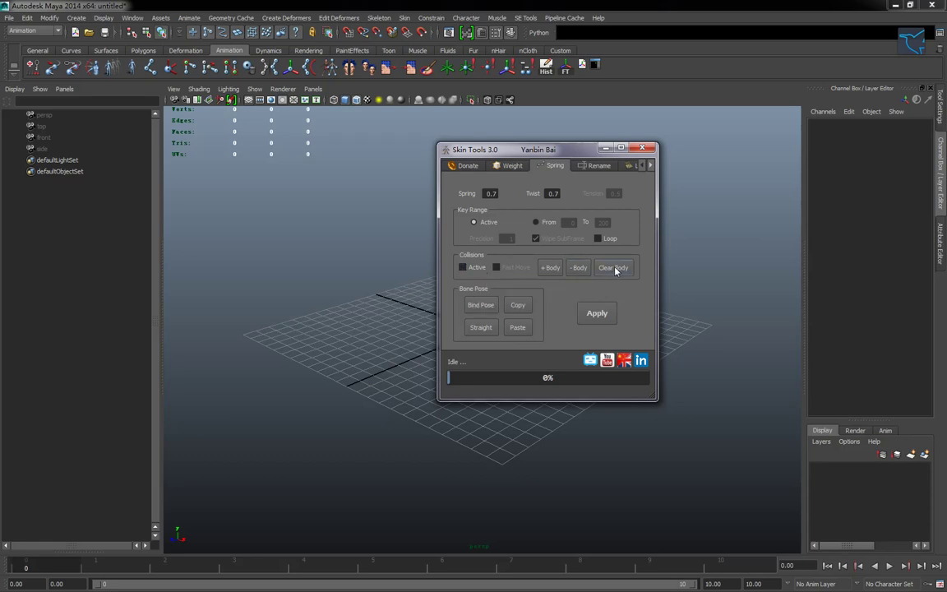
View the LoDs tab, scroll the tab row, and open the Misc tab
click(635, 166)
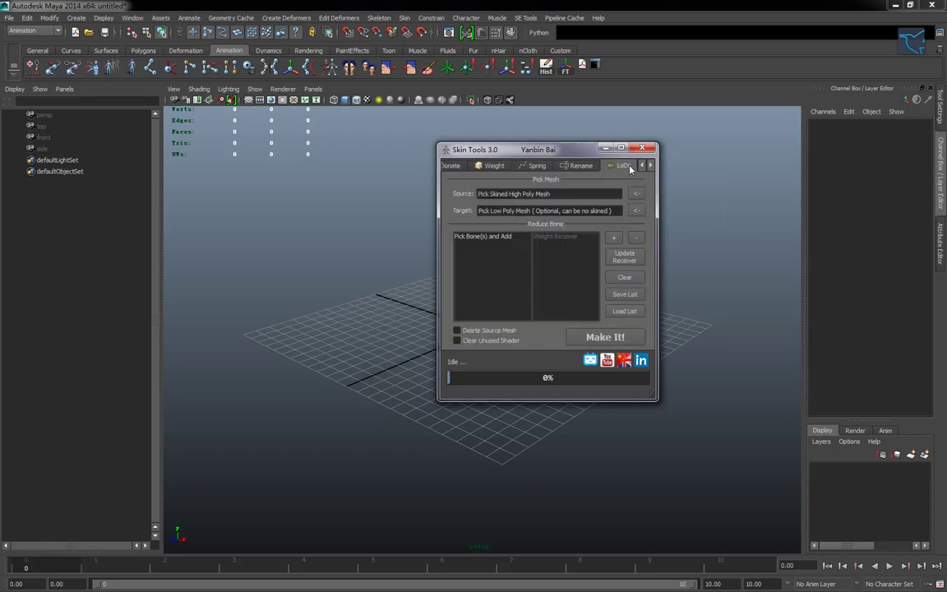
click(650, 165)
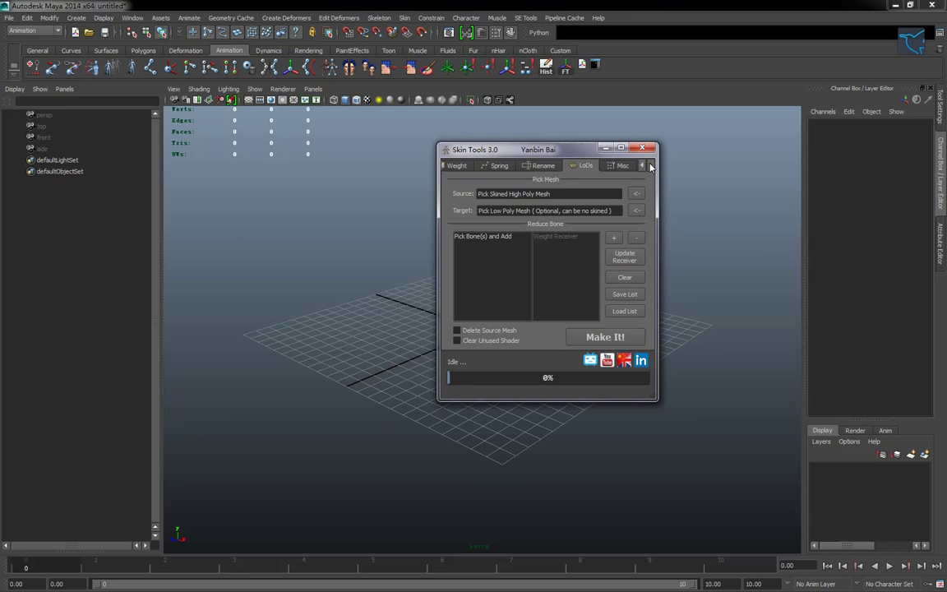
click(455, 165)
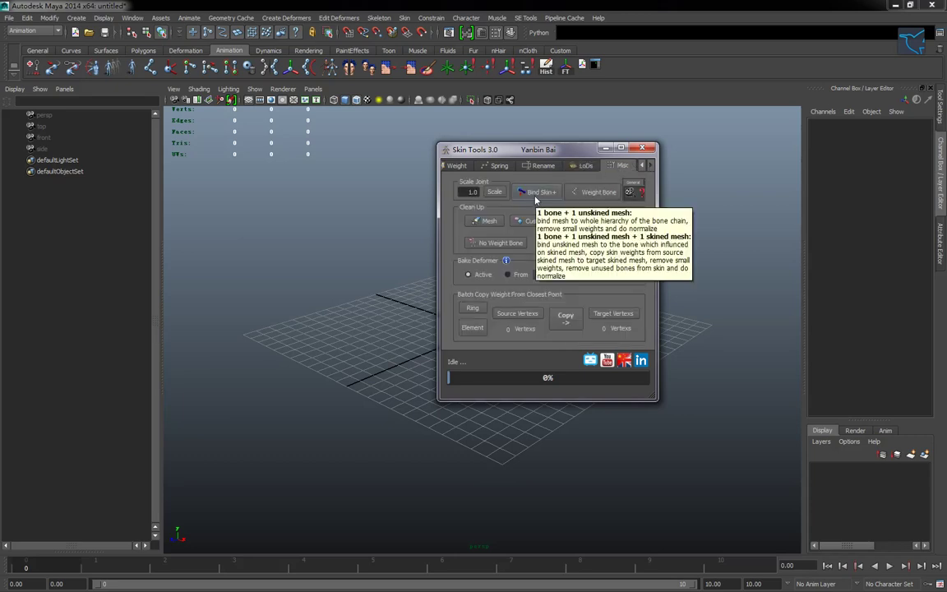
mouse_move(541, 220)
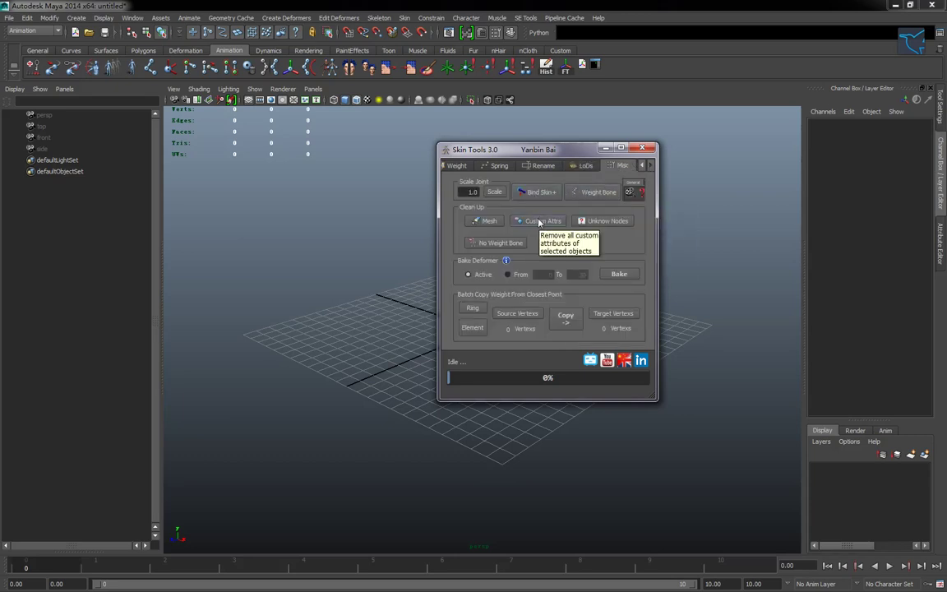
mouse_move(604, 220)
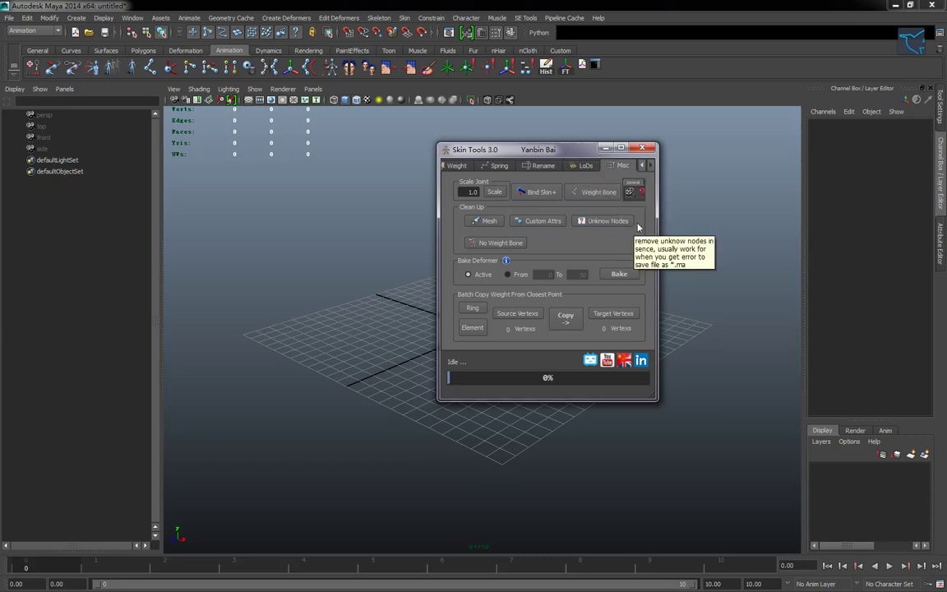
mouse_move(625, 168)
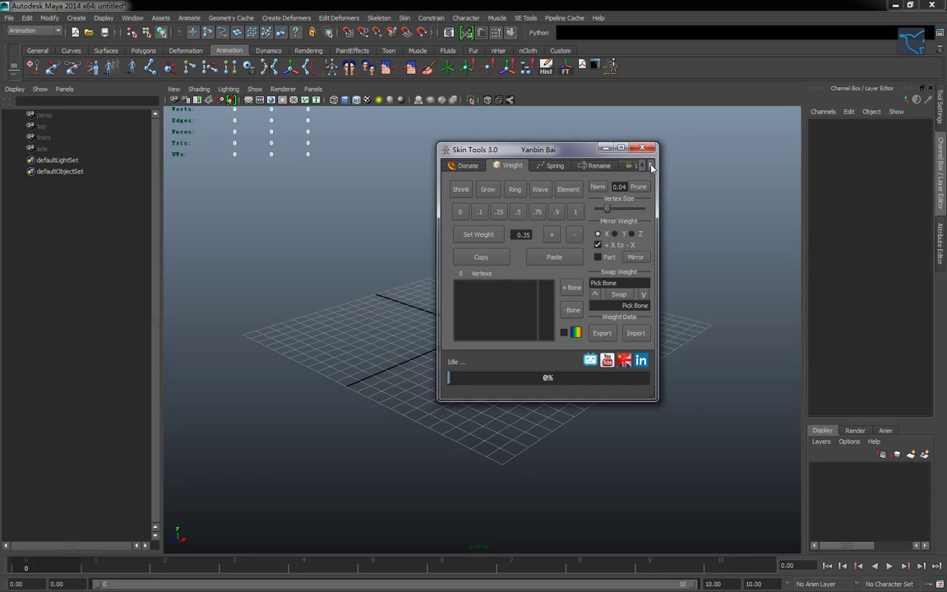
Add the Skin Tools buttons to the Animation shelf and right-click a new shelf button
click(649, 165)
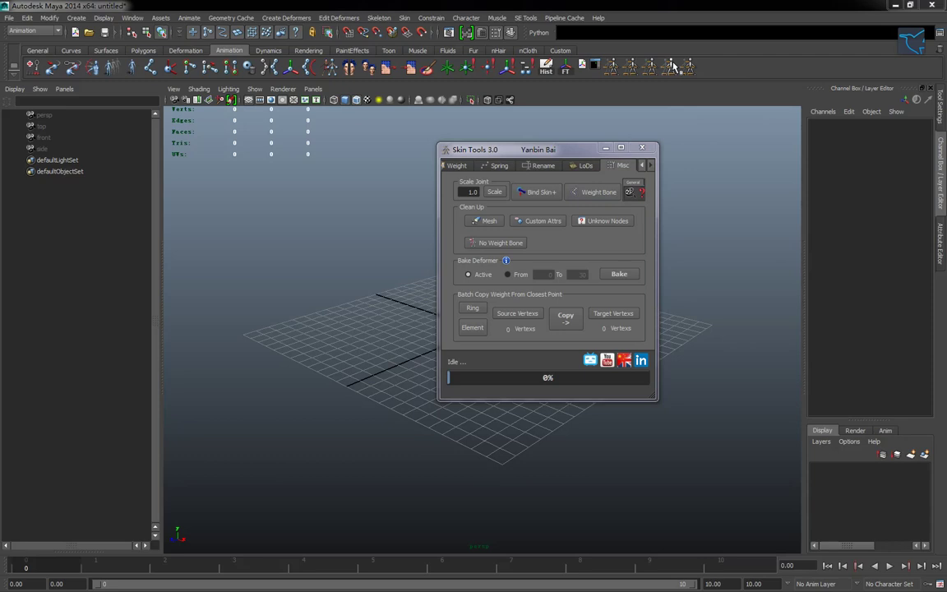
mouse_move(685, 74)
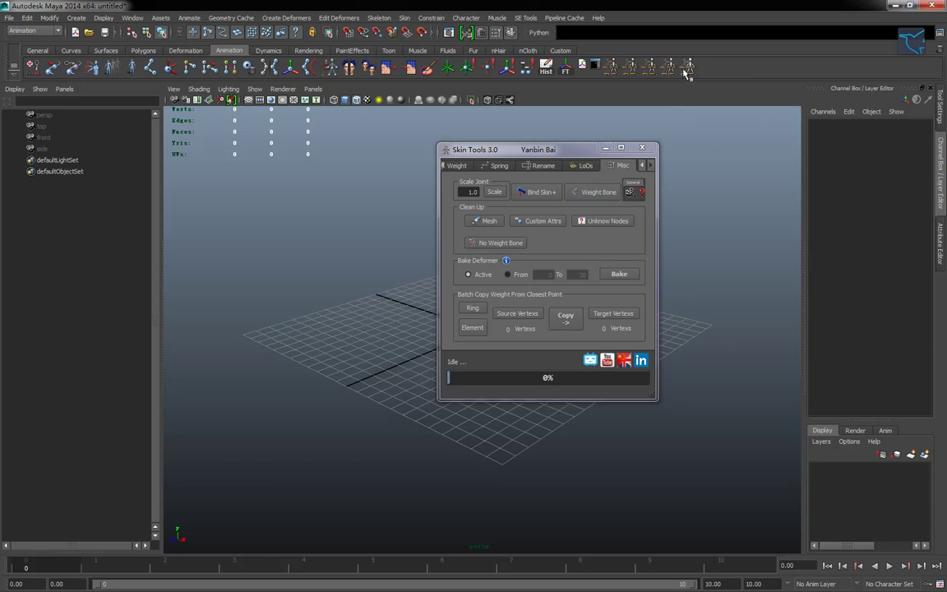
right_click(685, 72)
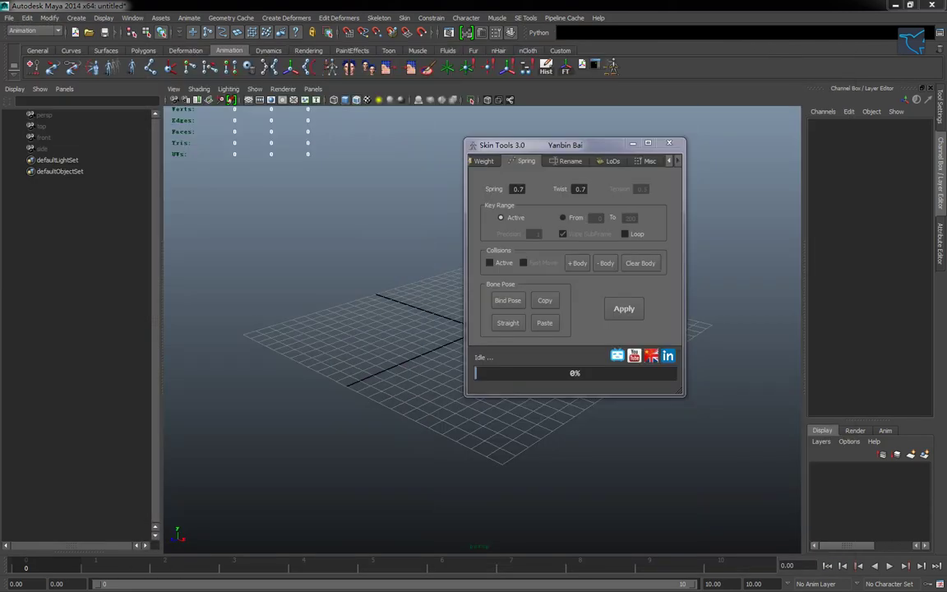
mouse_move(672, 340)
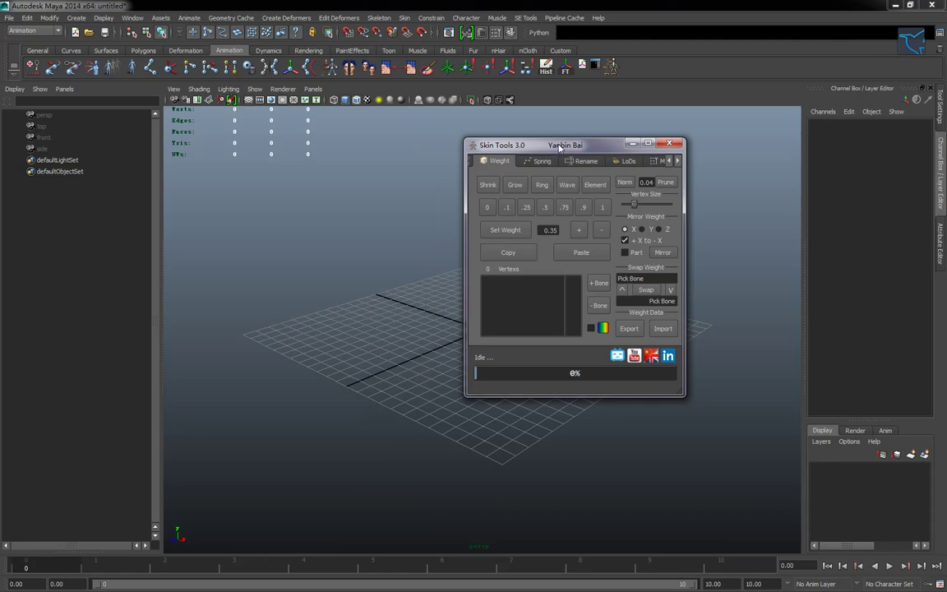
mouse_move(555, 157)
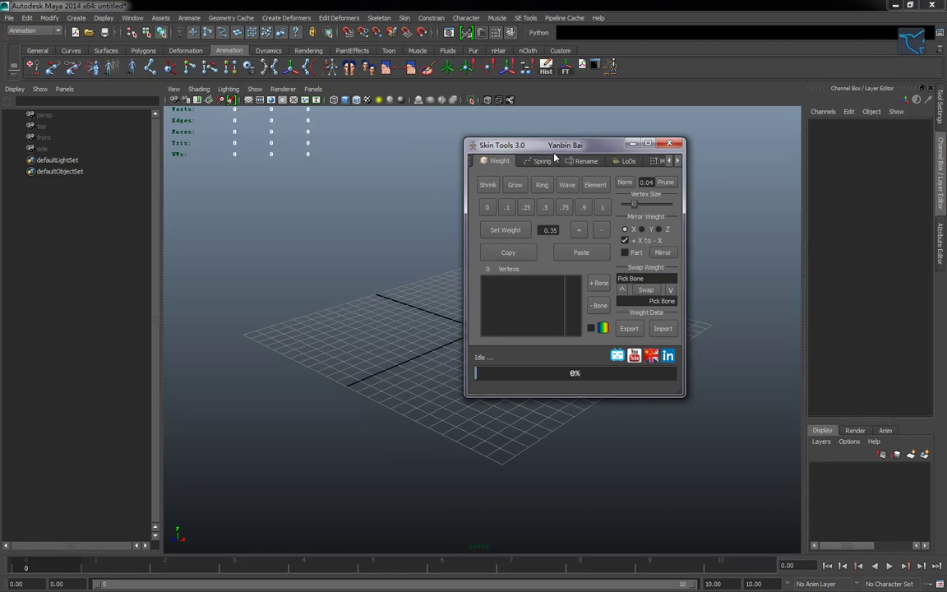
Drag the Skin Tools window toward the upper right corner of the viewport
drag(556, 157, 542, 149)
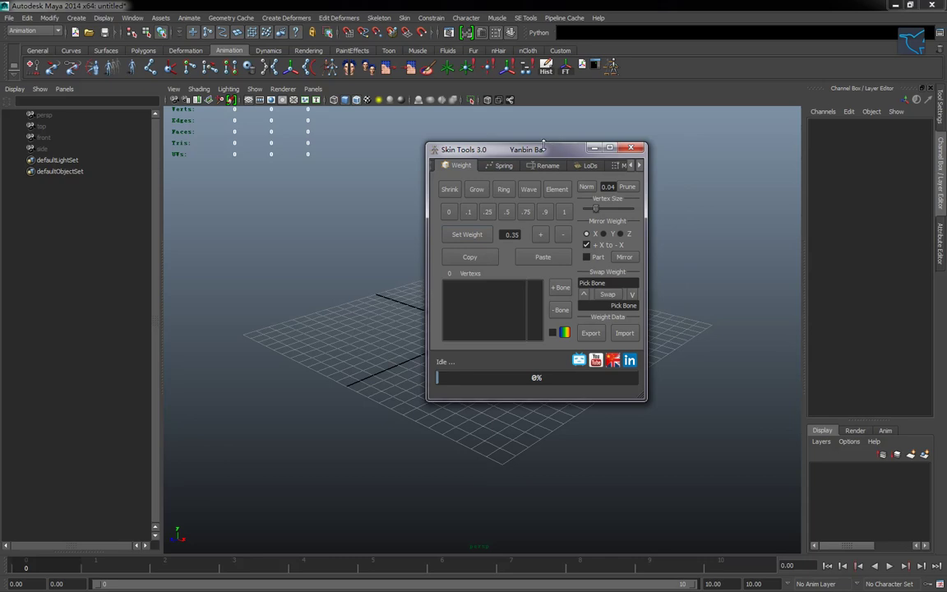
drag(543, 149, 654, 154)
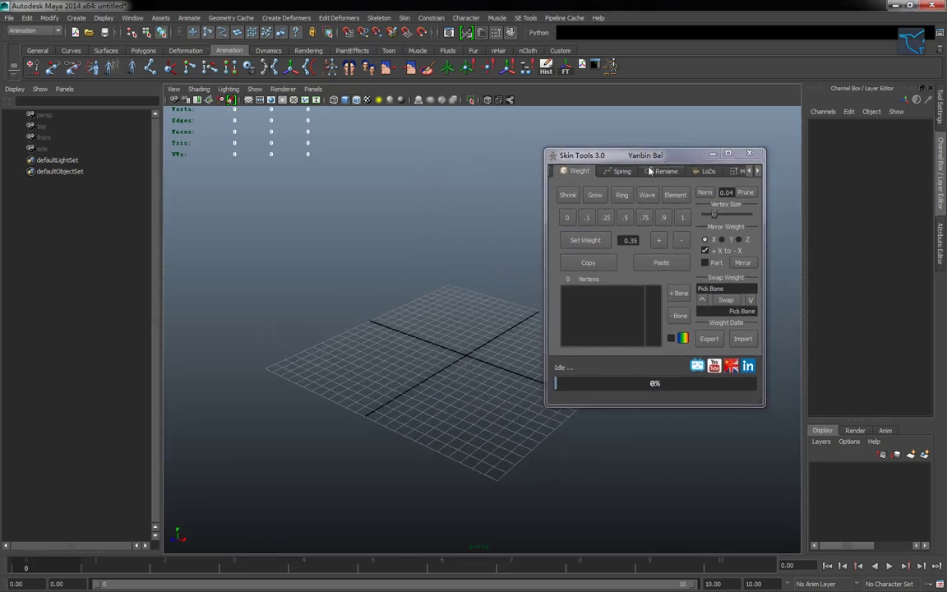
drag(650, 155, 675, 138)
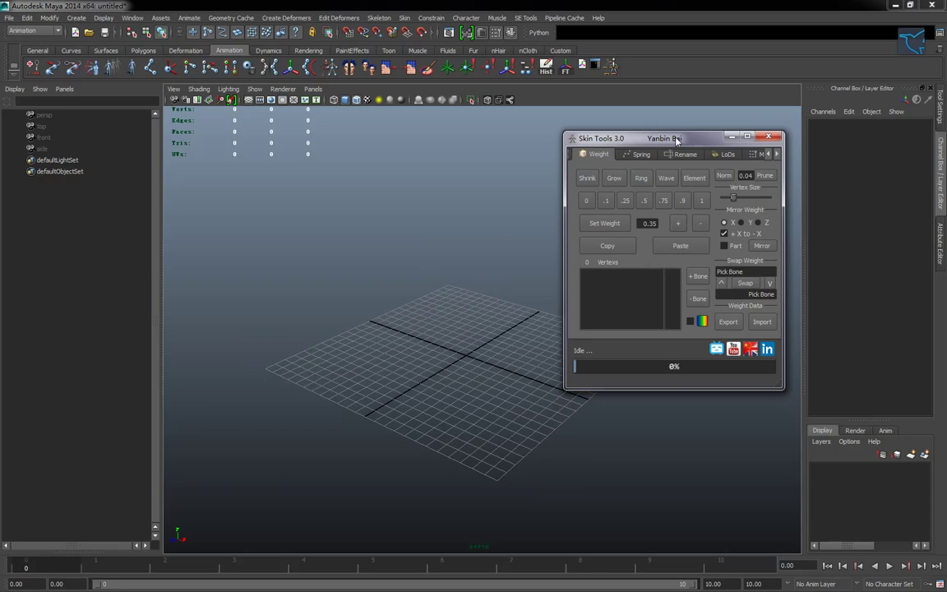